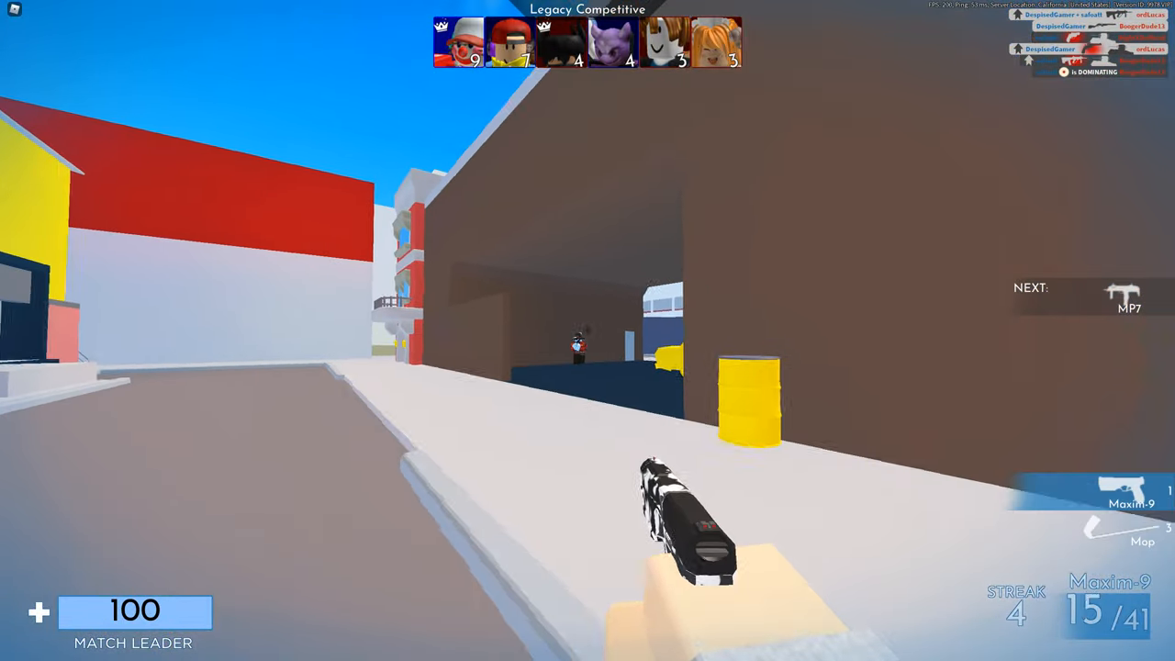
key(Tab)
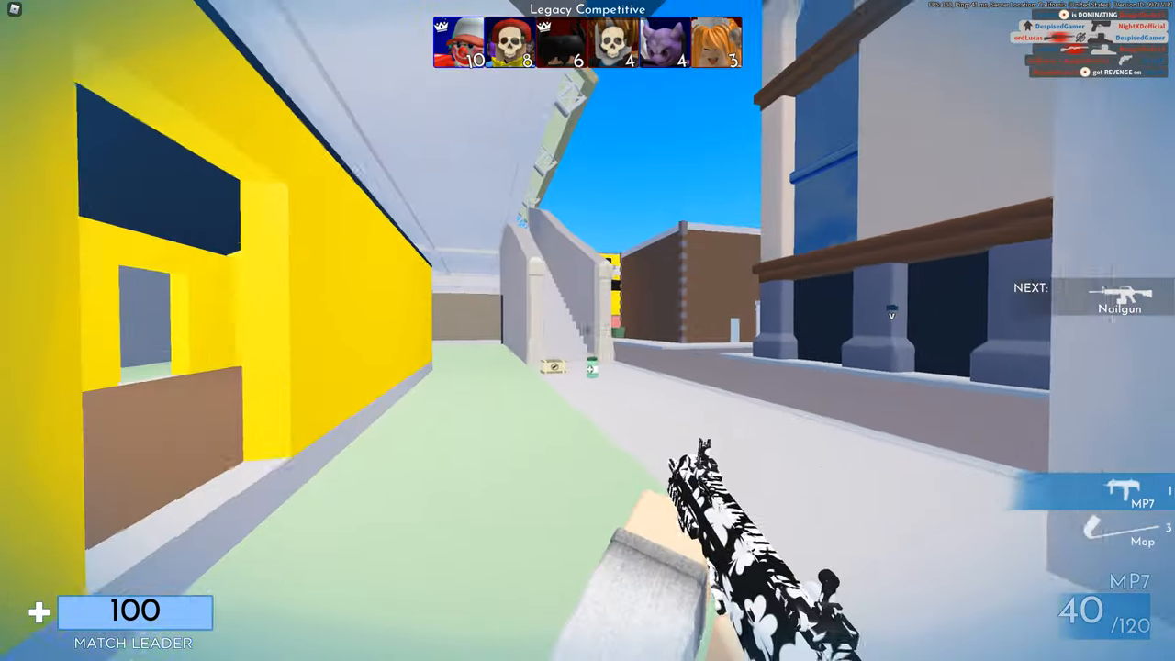
click(587, 331)
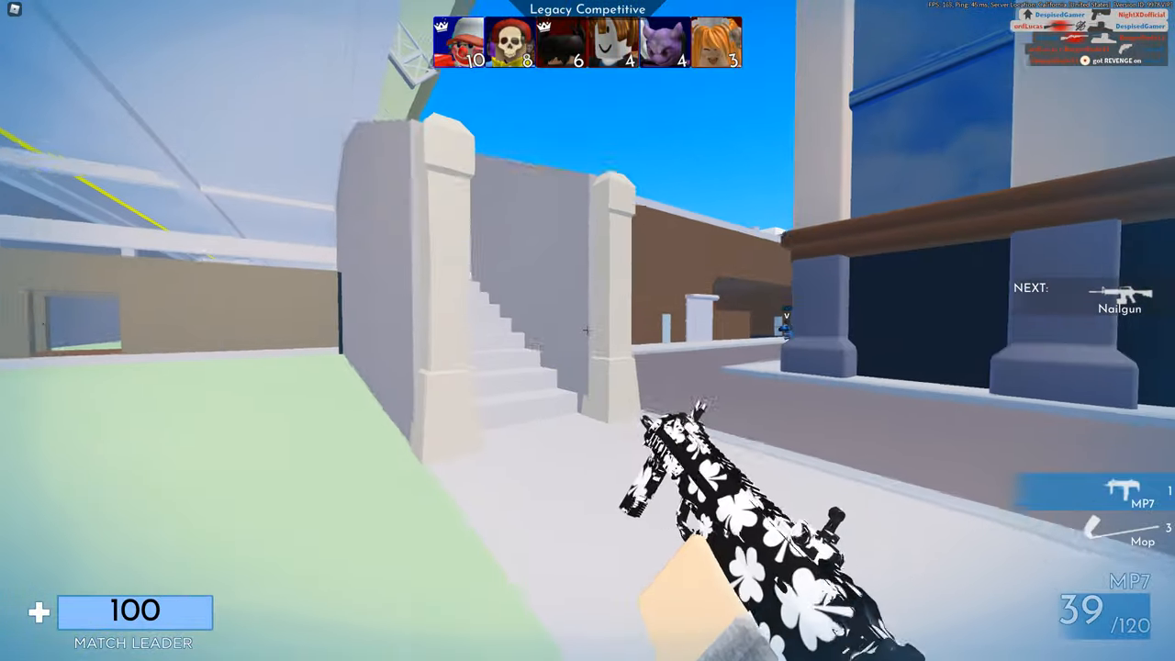